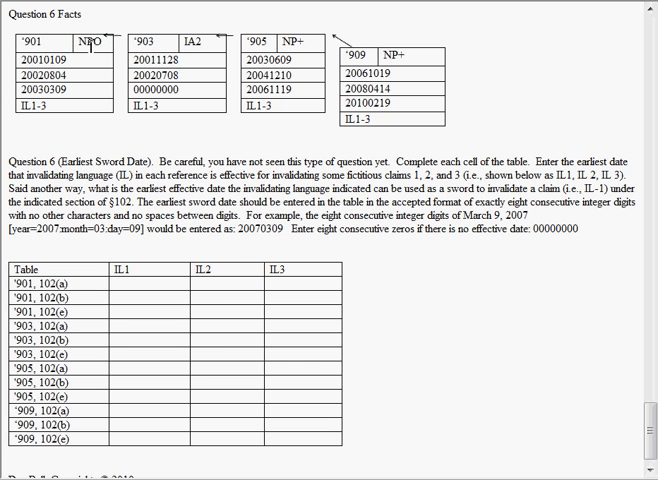
mouse_move(78, 104)
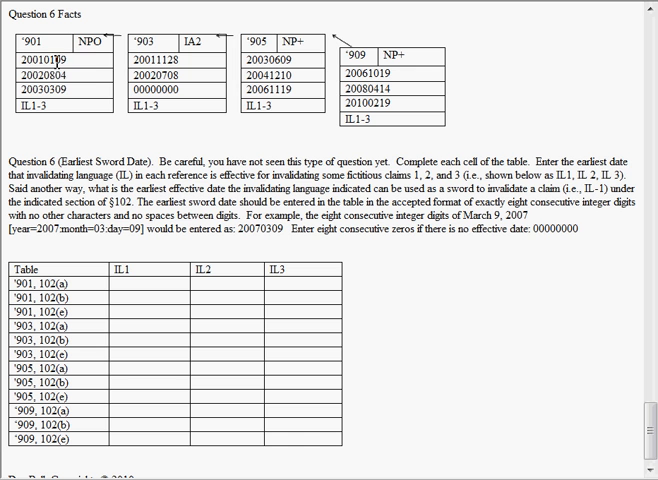
mouse_move(52, 76)
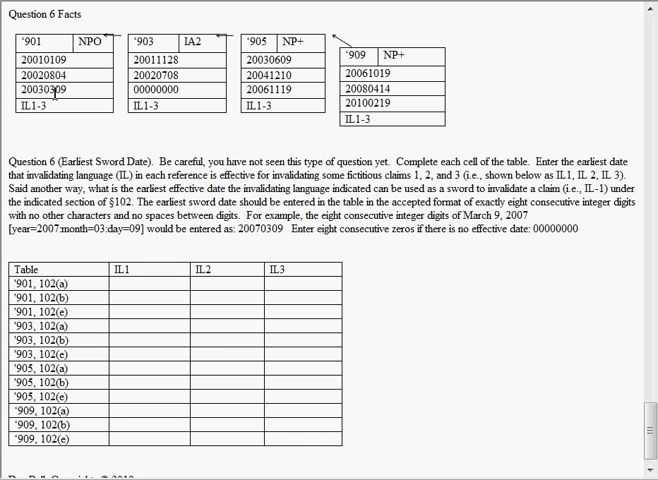
mouse_move(75, 92)
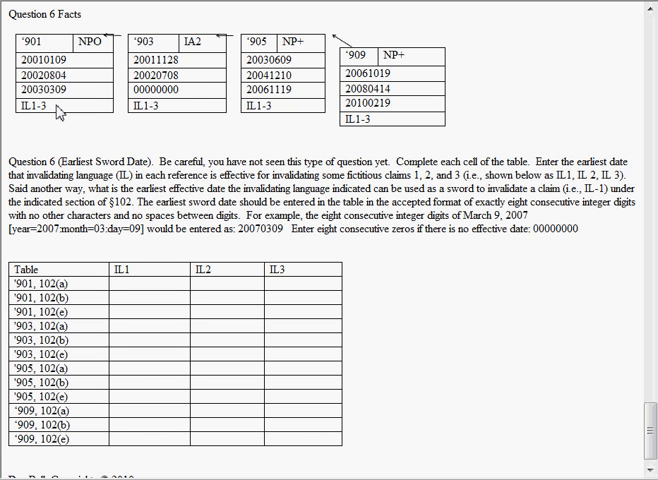
mouse_move(84, 114)
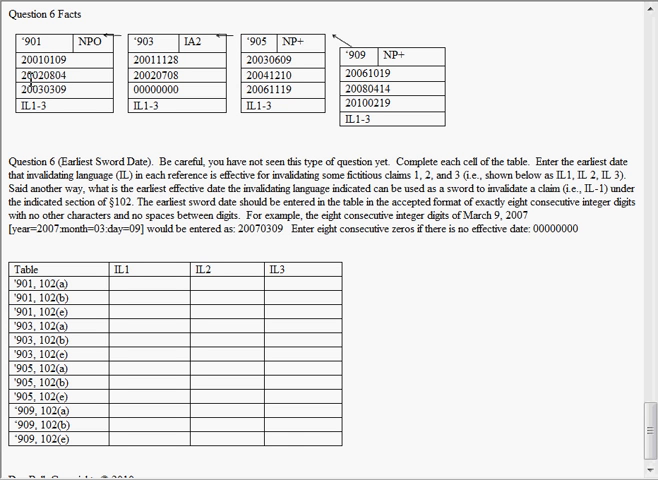
mouse_move(82, 82)
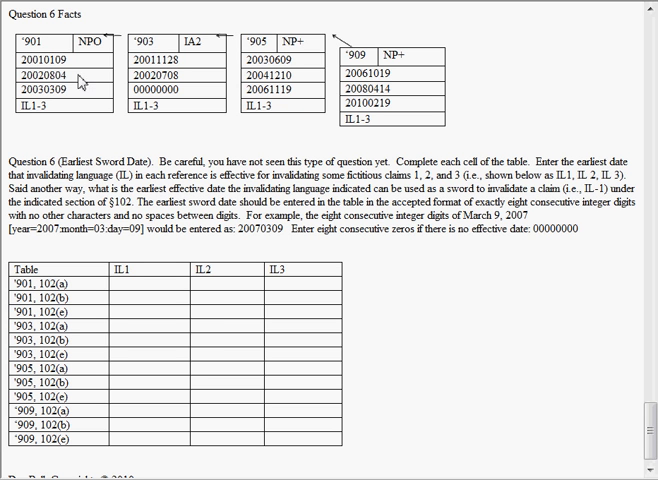
mouse_move(127, 297)
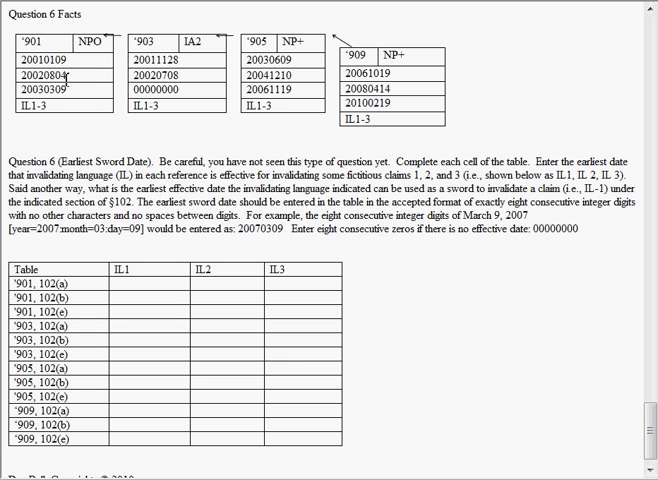
mouse_move(137, 309)
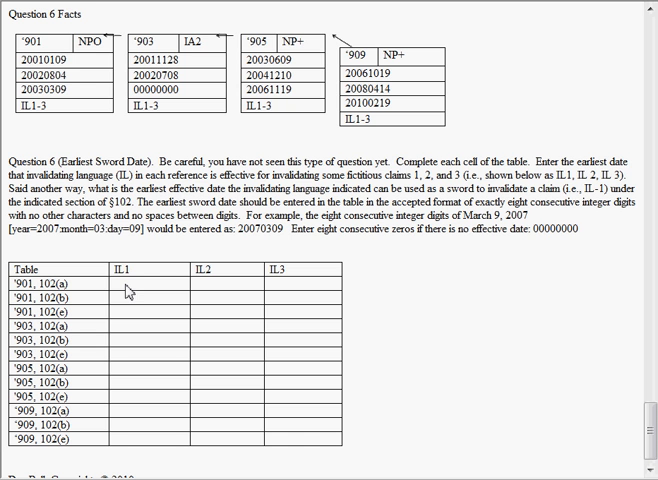
mouse_move(135, 292)
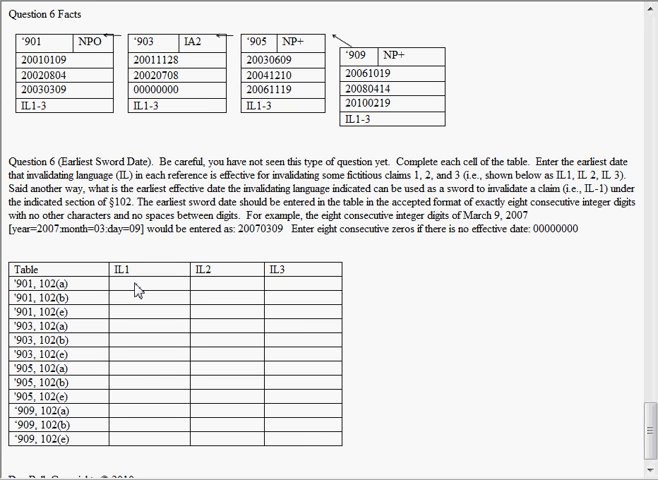
mouse_move(50, 52)
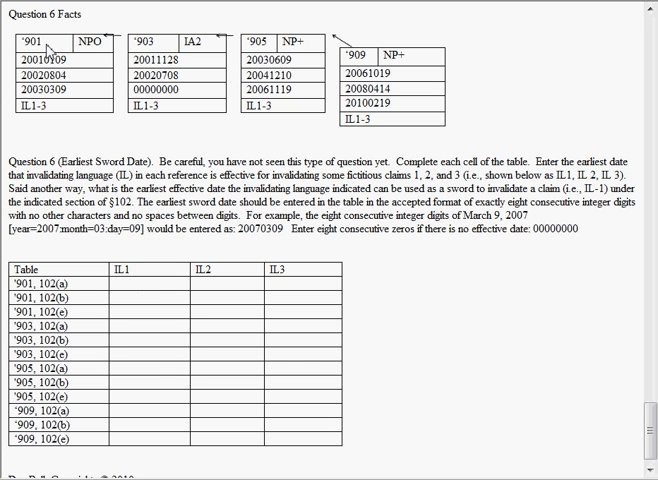
mouse_move(157, 290)
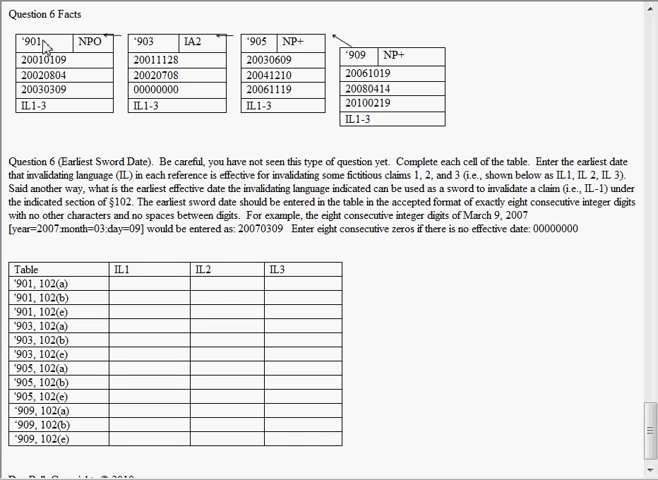
mouse_move(58, 78)
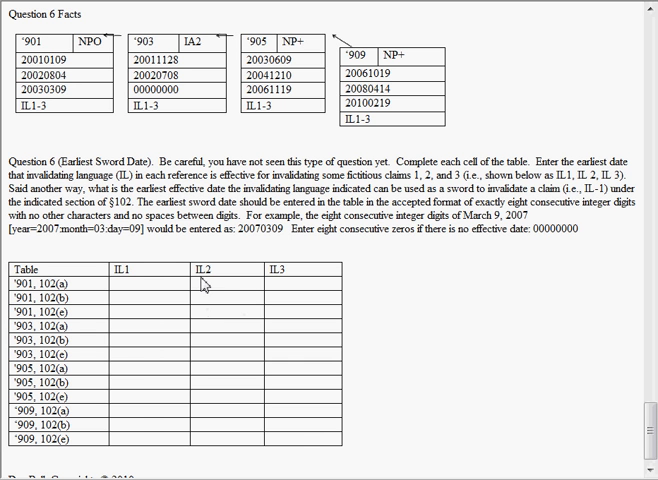
mouse_move(227, 294)
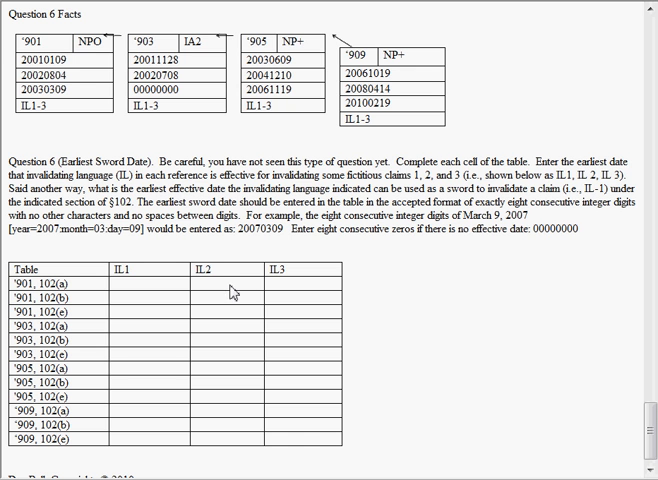
click(45, 104)
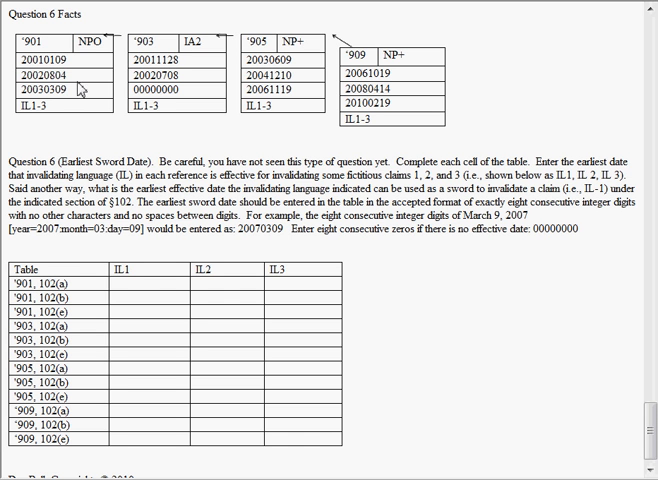
mouse_move(108, 326)
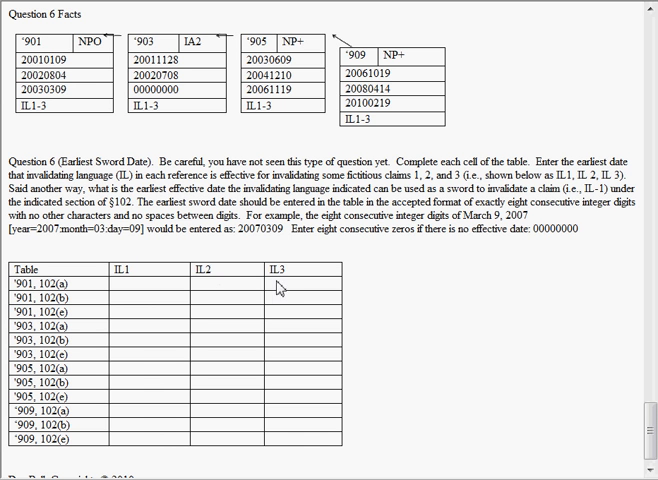
mouse_move(143, 323)
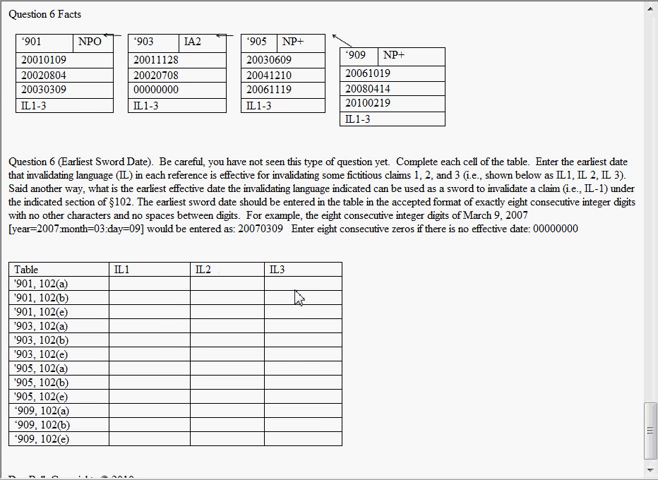
mouse_move(415, 261)
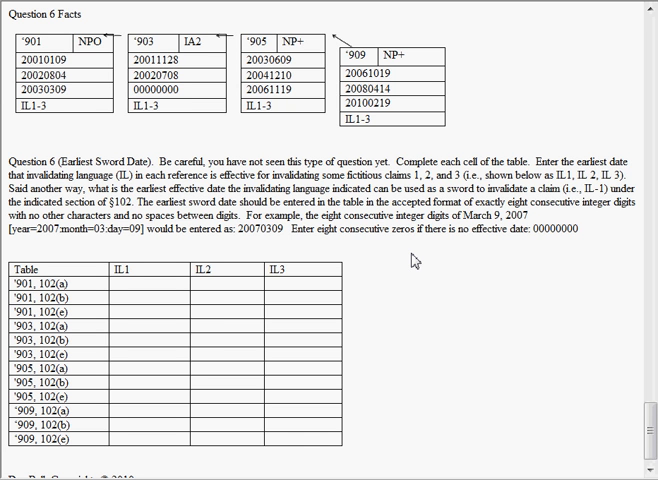
mouse_move(155, 195)
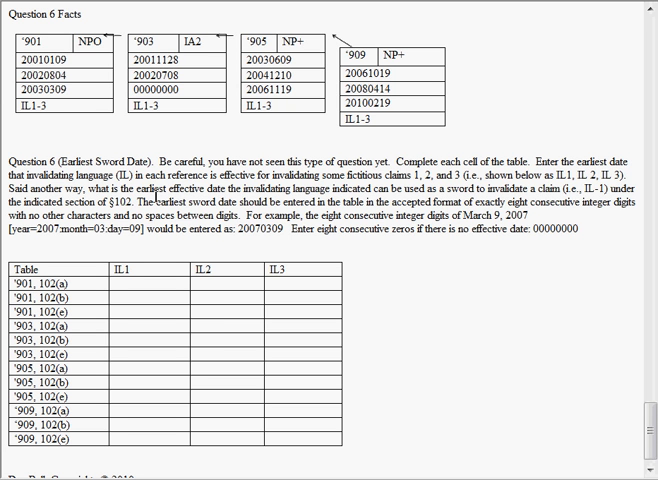
mouse_move(63, 155)
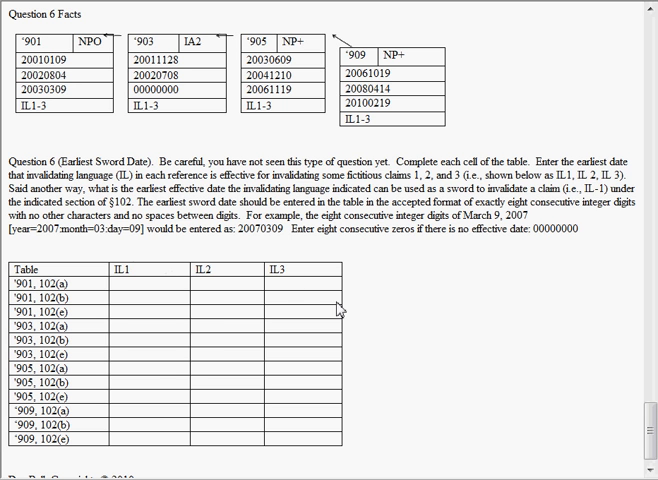
mouse_move(382, 289)
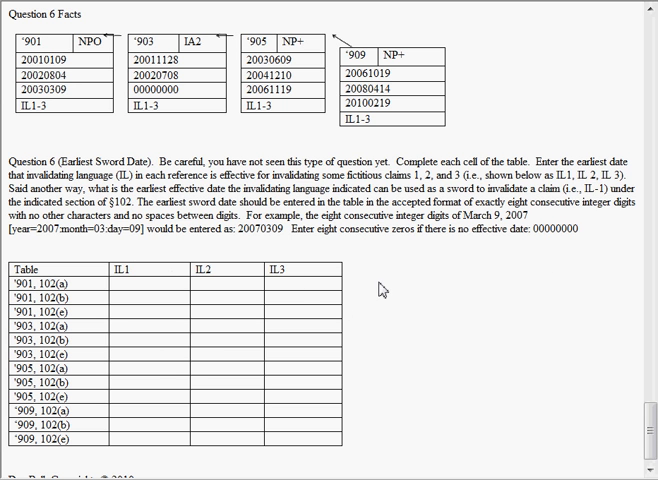